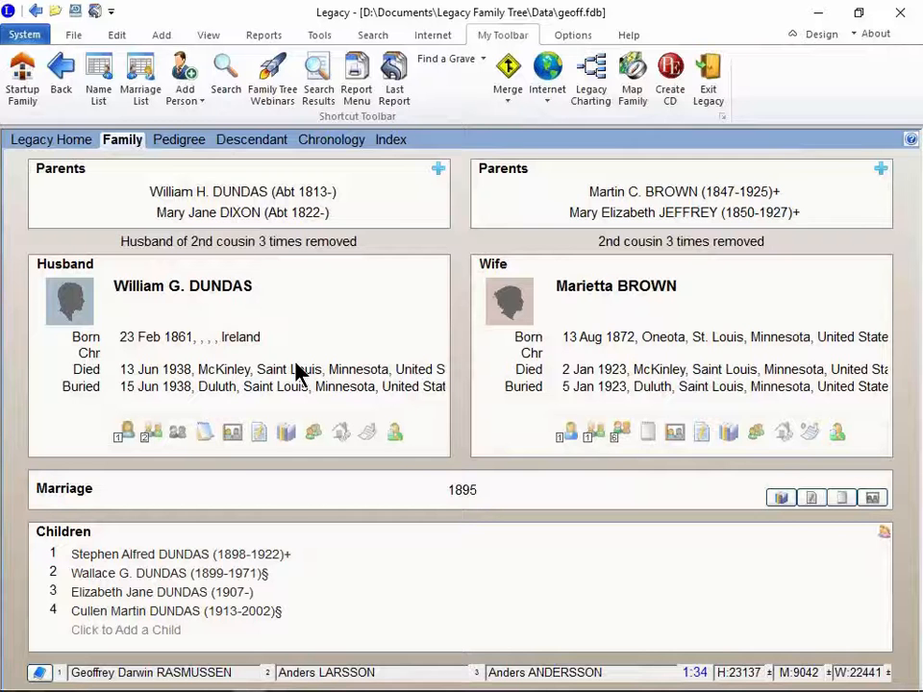
{"action": "mouse_move", "coordinate": [289, 404]}
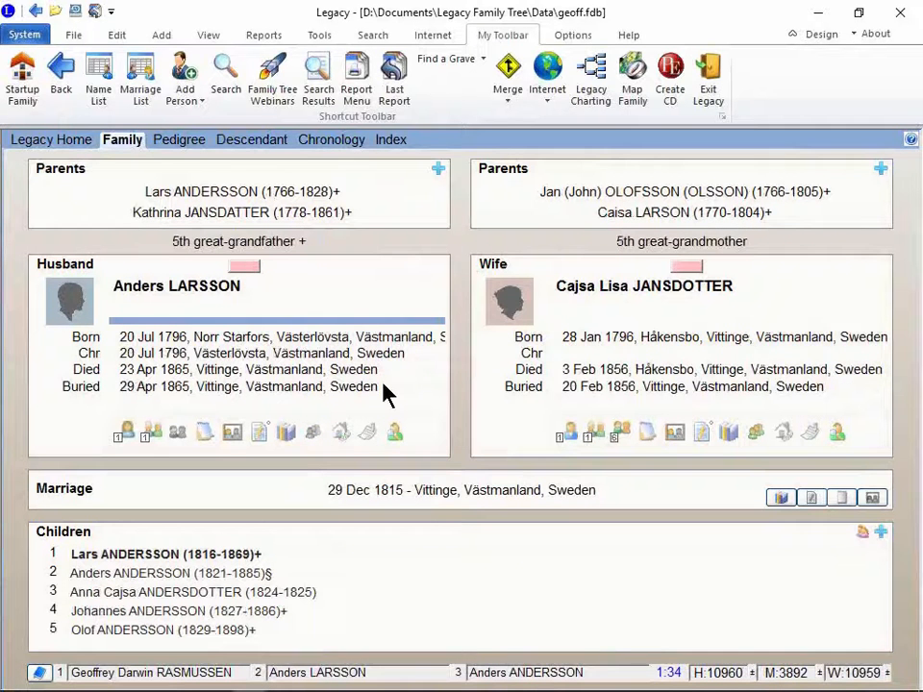
{"action": "mouse_move", "coordinate": [215, 346]}
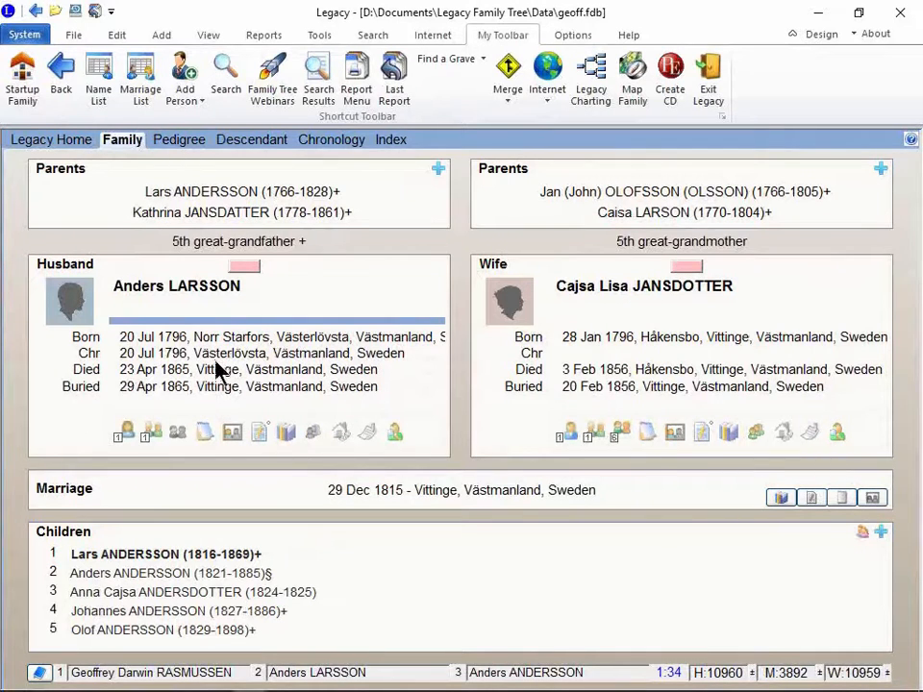
{"action": "double_click", "coordinate": [177, 285]}
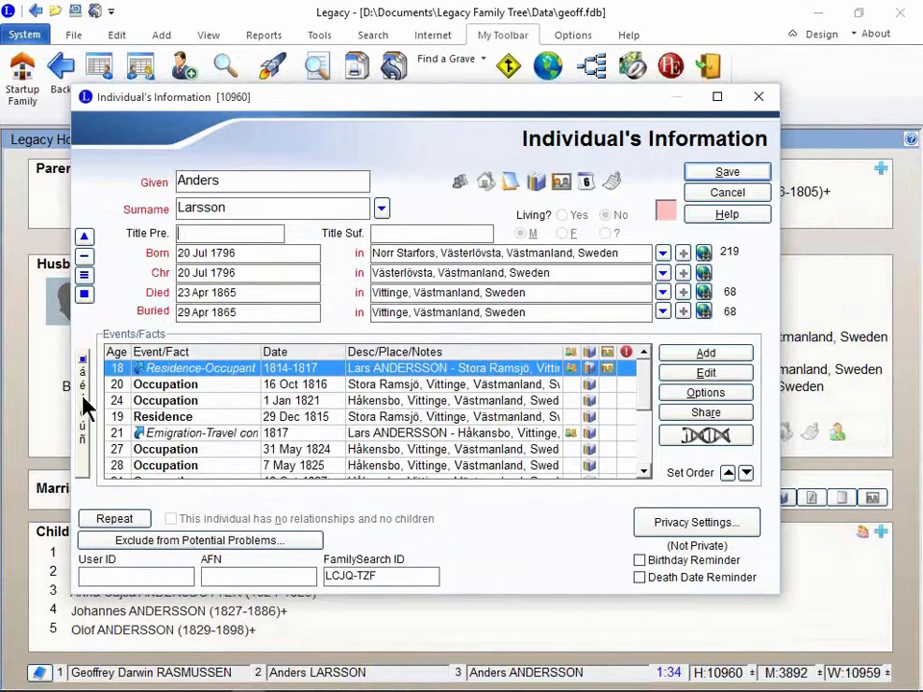
{"action": "type", "text": "å"}
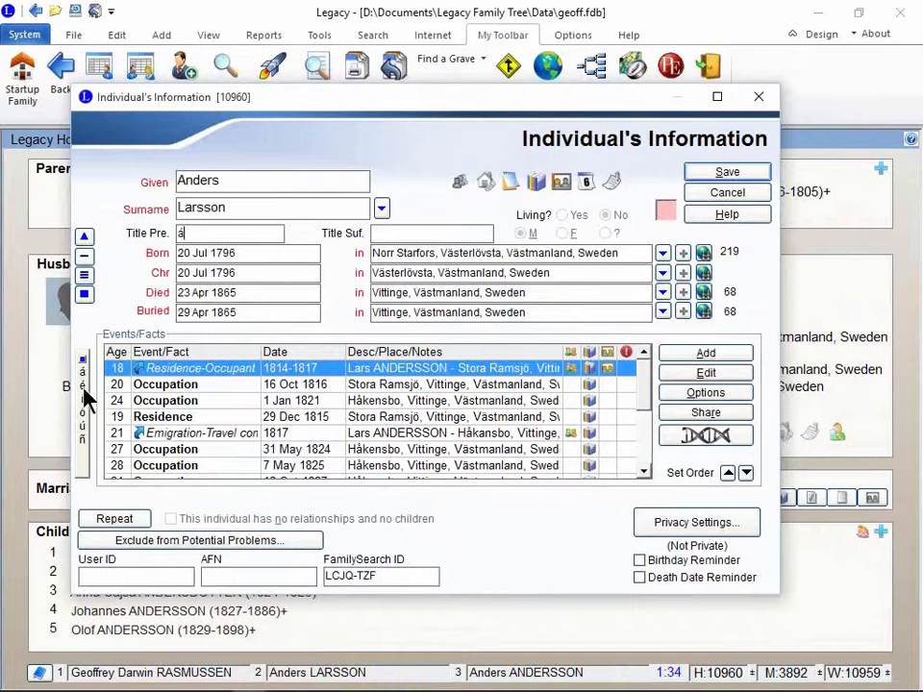
{"action": "type", "text": "éí"}
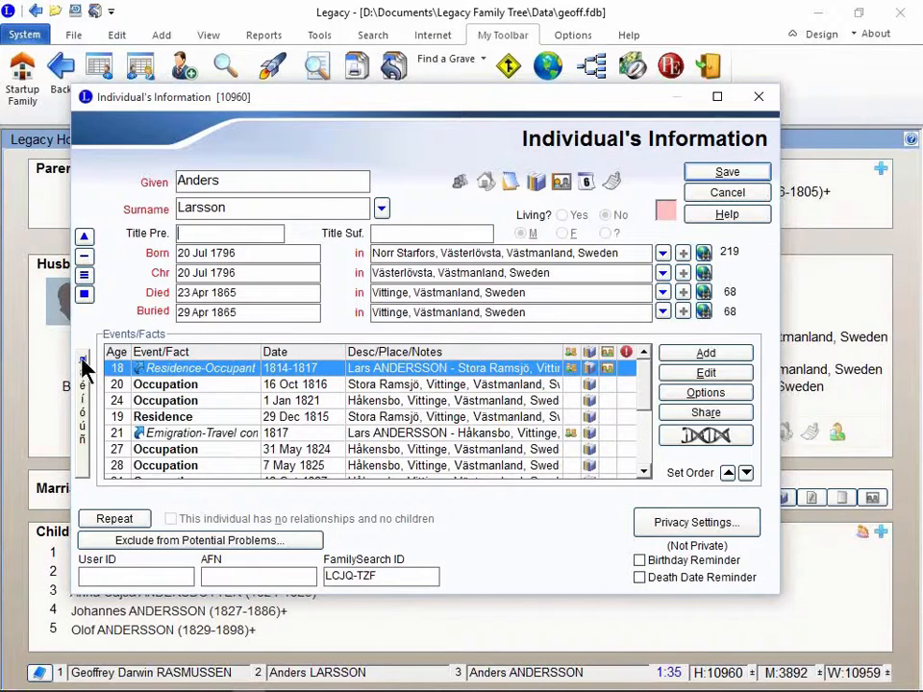
{"action": "mouse_move", "coordinate": [85, 369]}
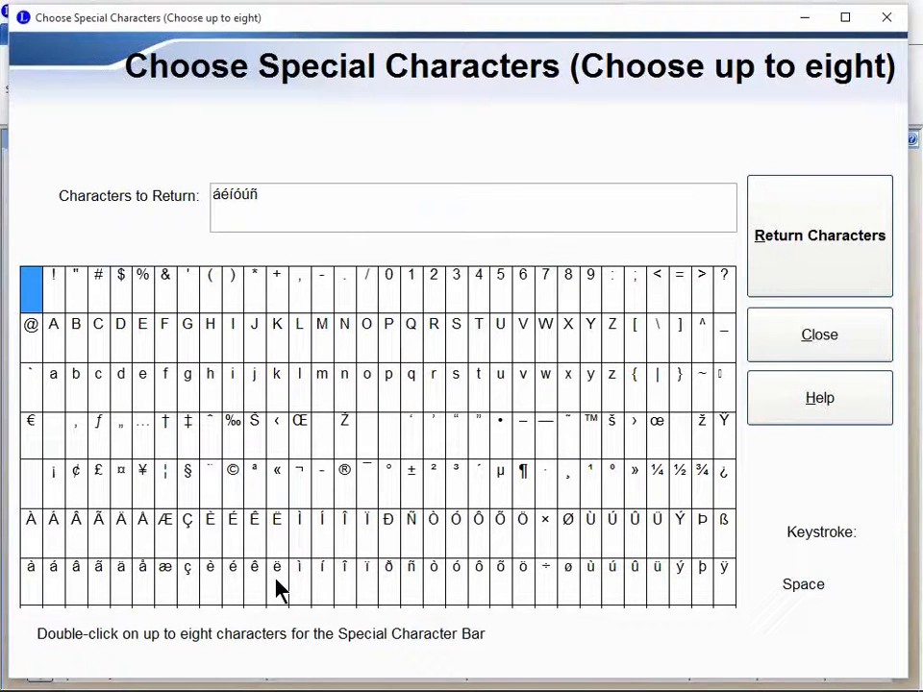
Step: Inspect å in the Choose Special Characters chart, then dismiss it without changes
{"action": "left_click", "coordinate": [150, 566]}
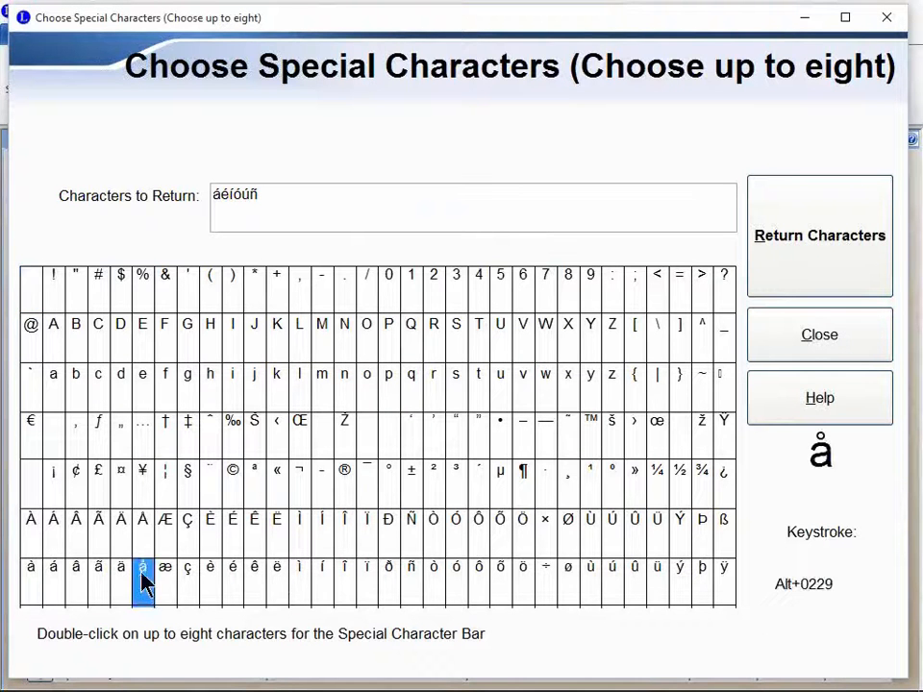
{"action": "mouse_move", "coordinate": [146, 585]}
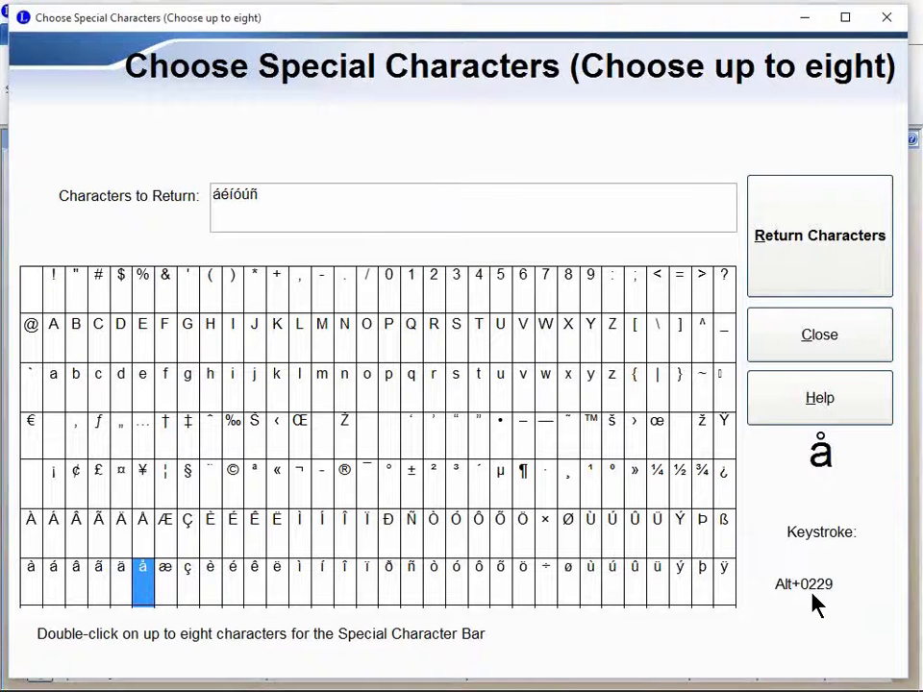
{"action": "left_click", "coordinate": [820, 335]}
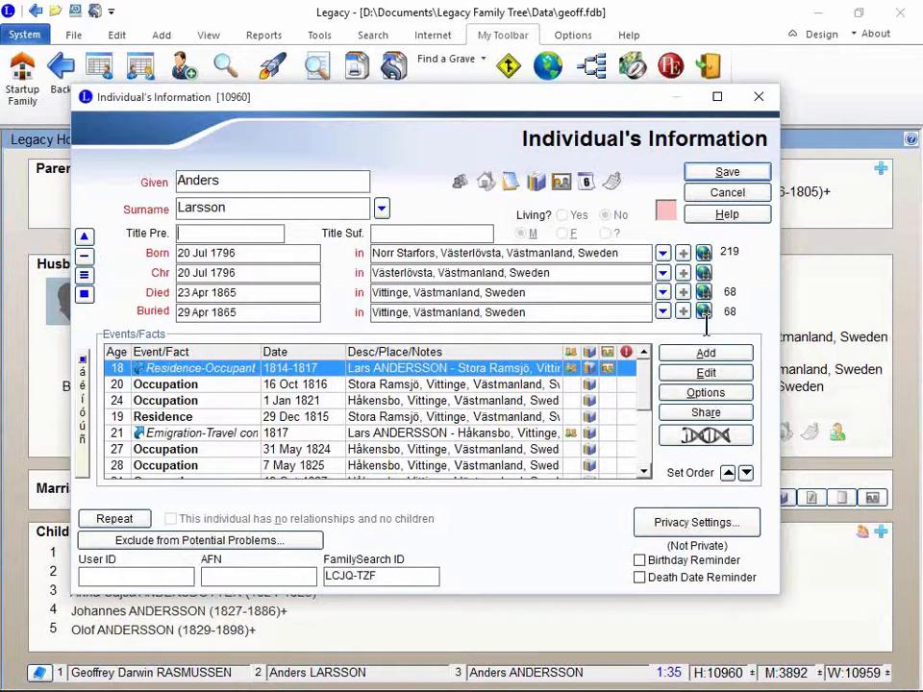
{"action": "type", "text": "å"}
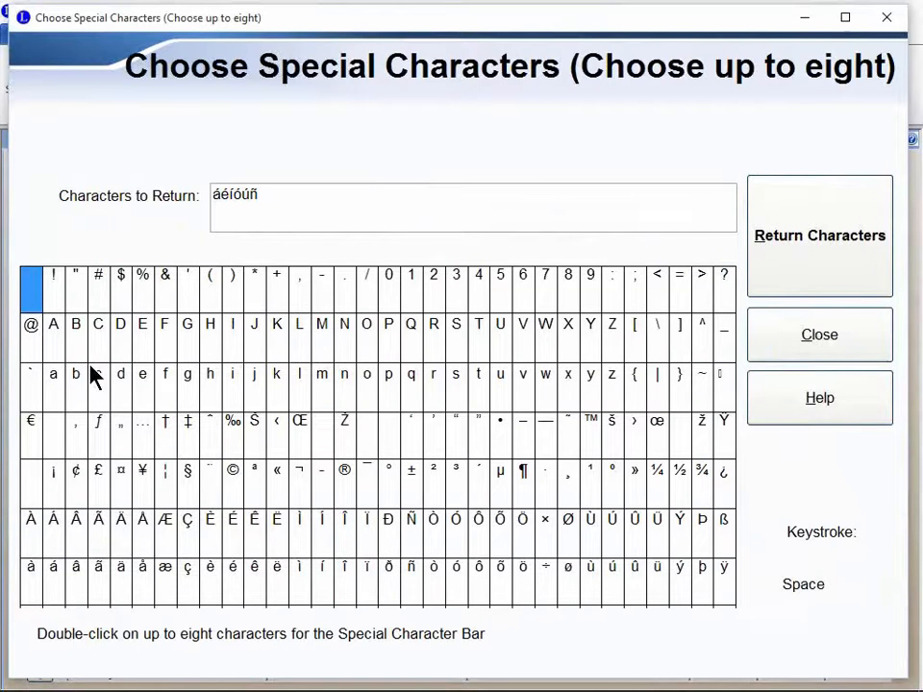
Step: Add å and ö to the characters to return so the ribbon holds eight
{"action": "left_click", "coordinate": [142, 563]}
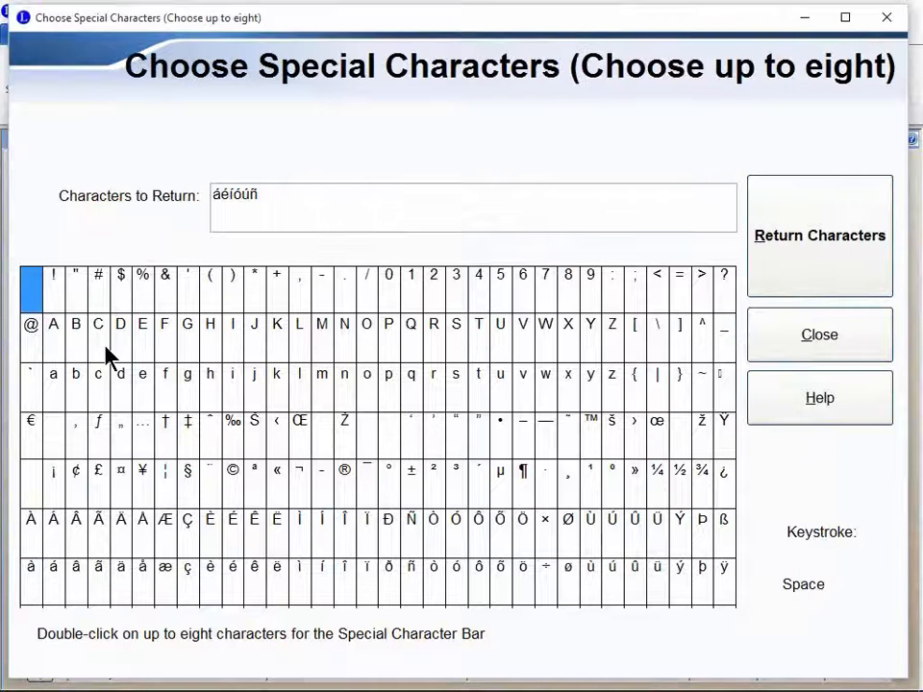
{"action": "double_click", "coordinate": [146, 566]}
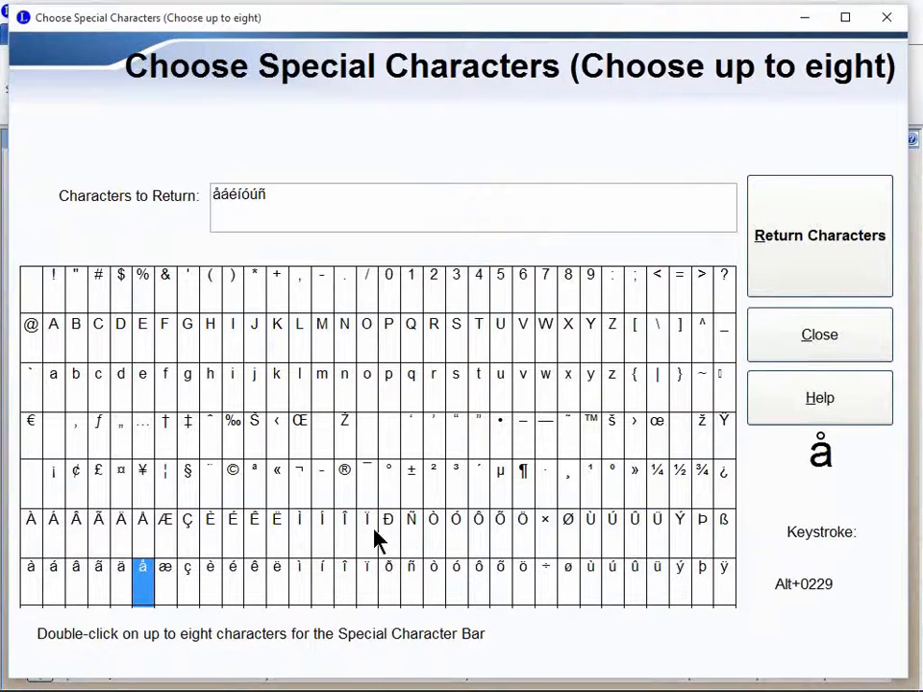
{"action": "mouse_move", "coordinate": [523, 573]}
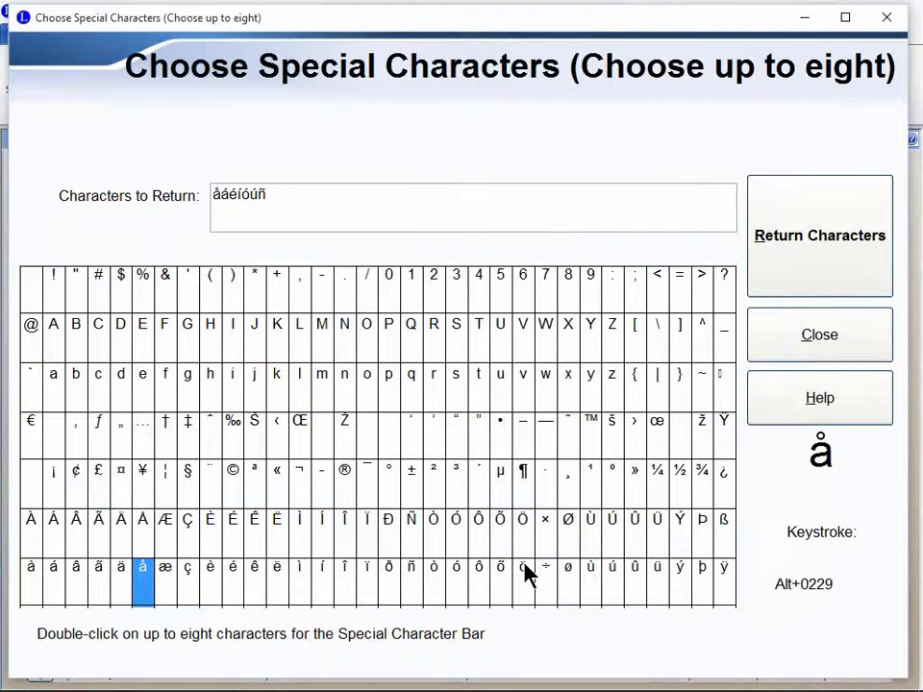
{"action": "left_click", "coordinate": [519, 569]}
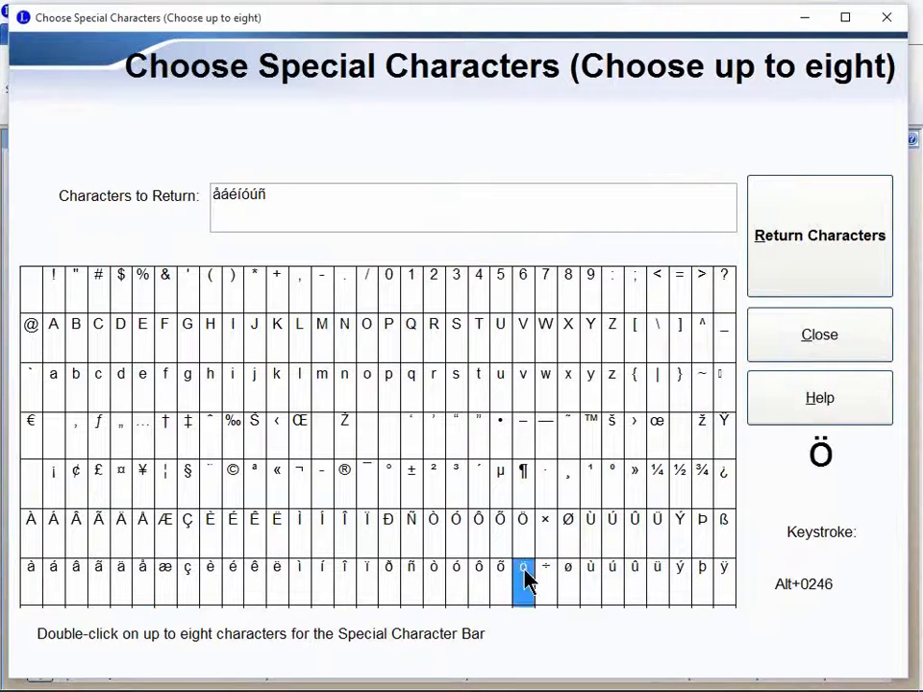
{"action": "double_click", "coordinate": [523, 568]}
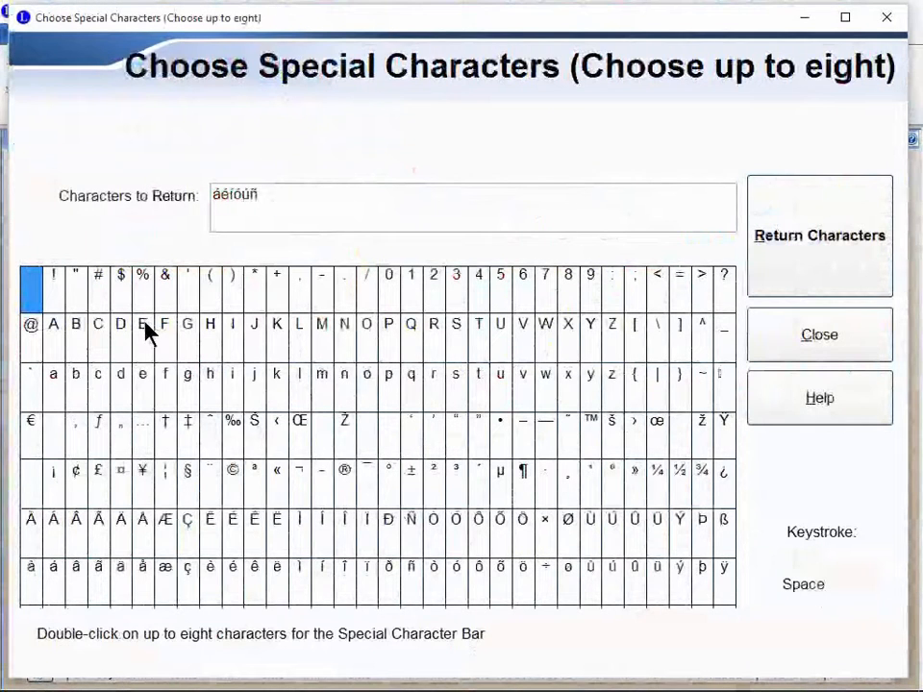
{"action": "double_click", "coordinate": [150, 562]}
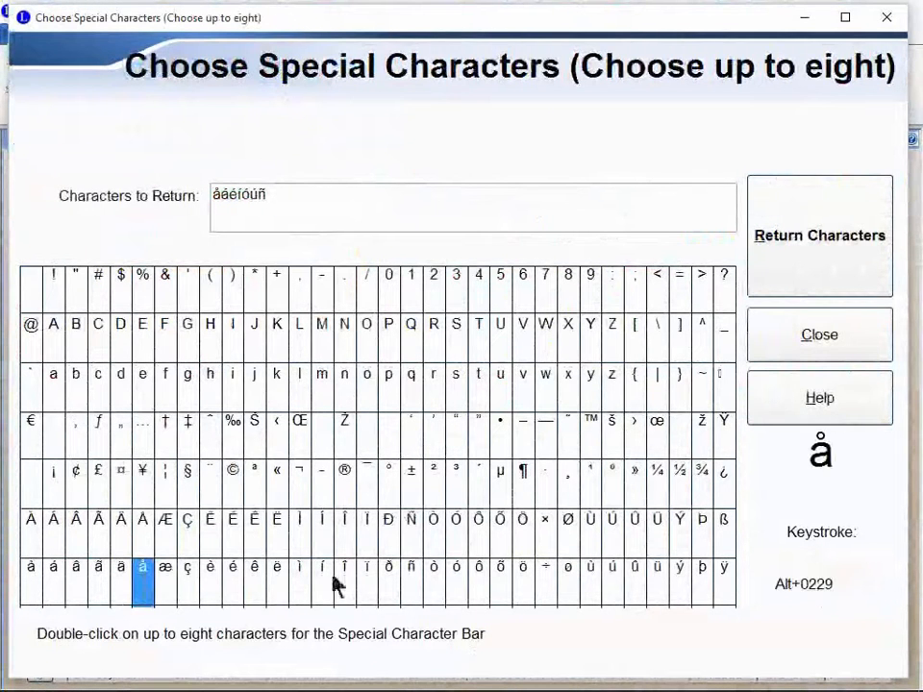
{"action": "double_click", "coordinate": [519, 565]}
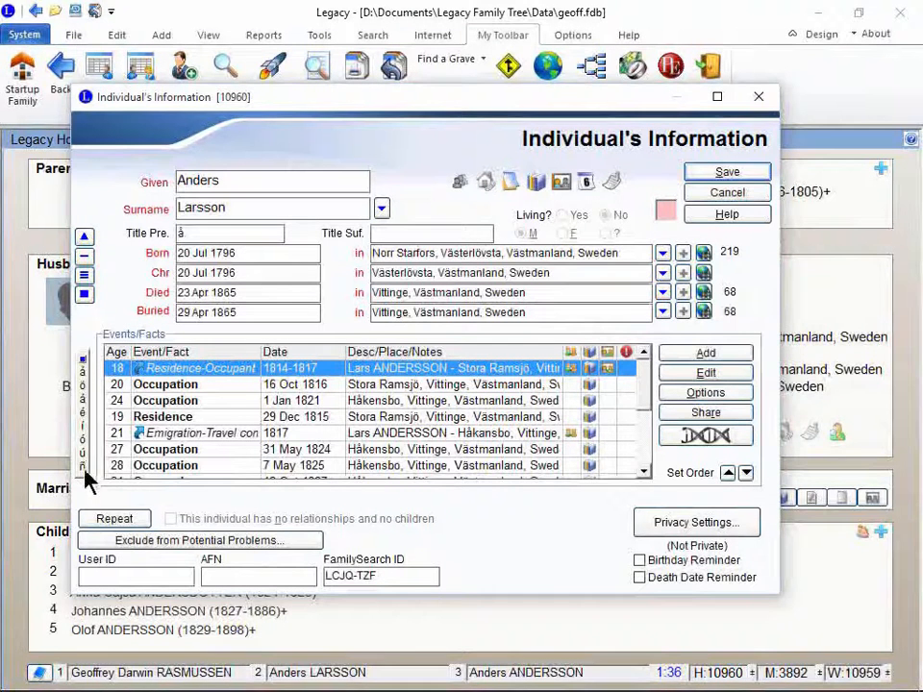
{"action": "mouse_move", "coordinate": [96, 458]}
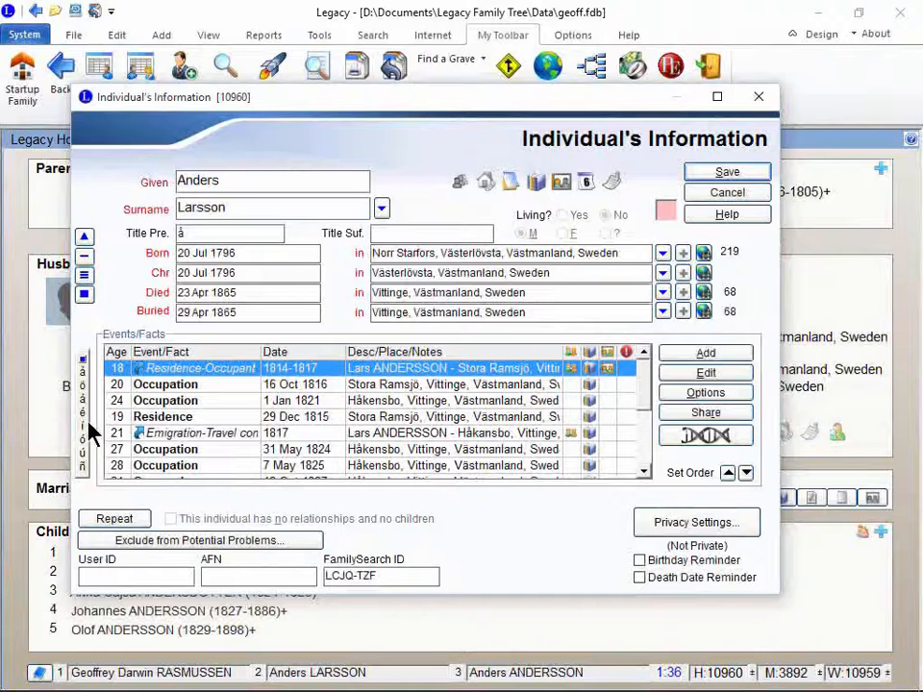